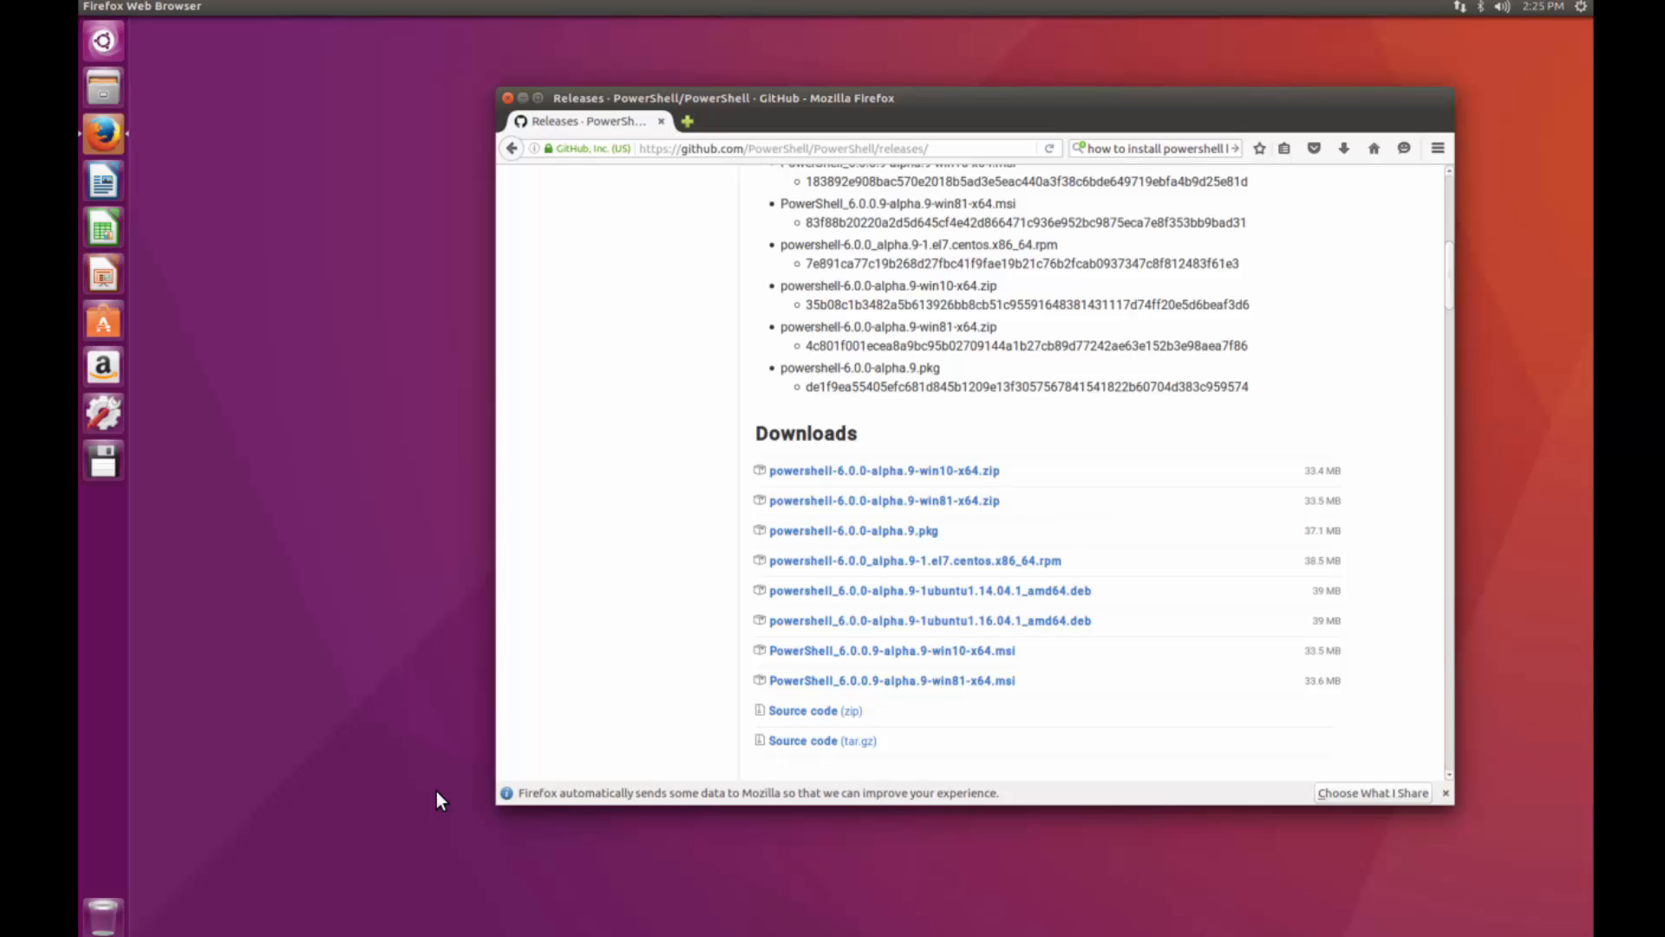
{"action": "mouse_move", "coordinate": [574, 503]}
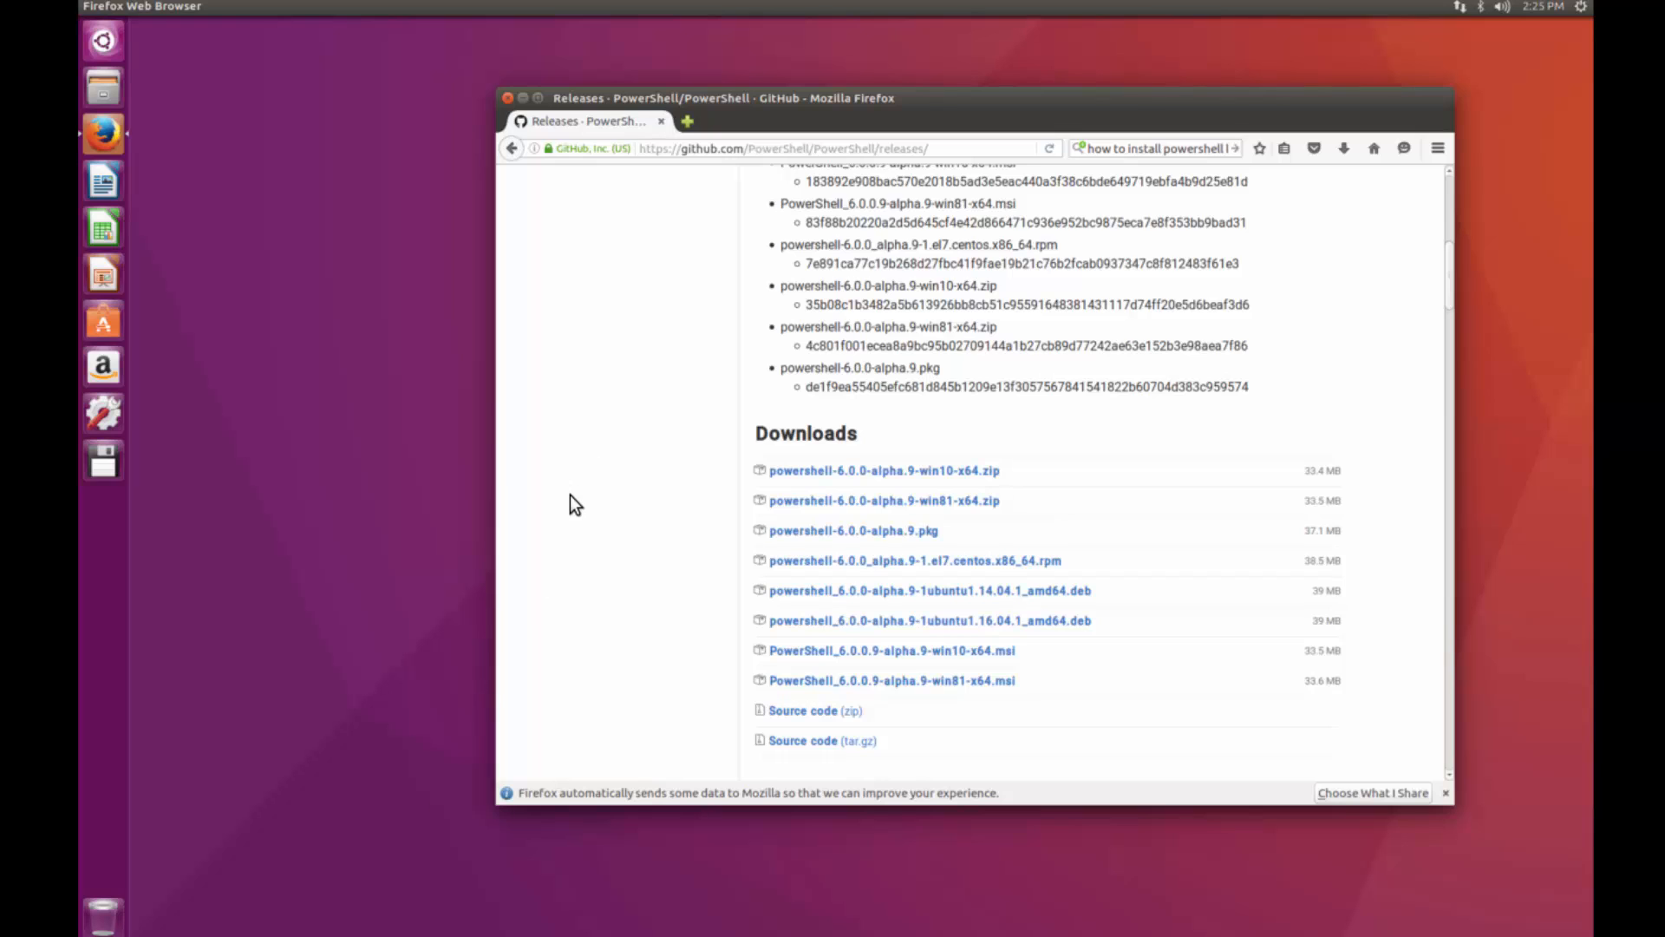
{"action": "mouse_move", "coordinate": [1051, 621]}
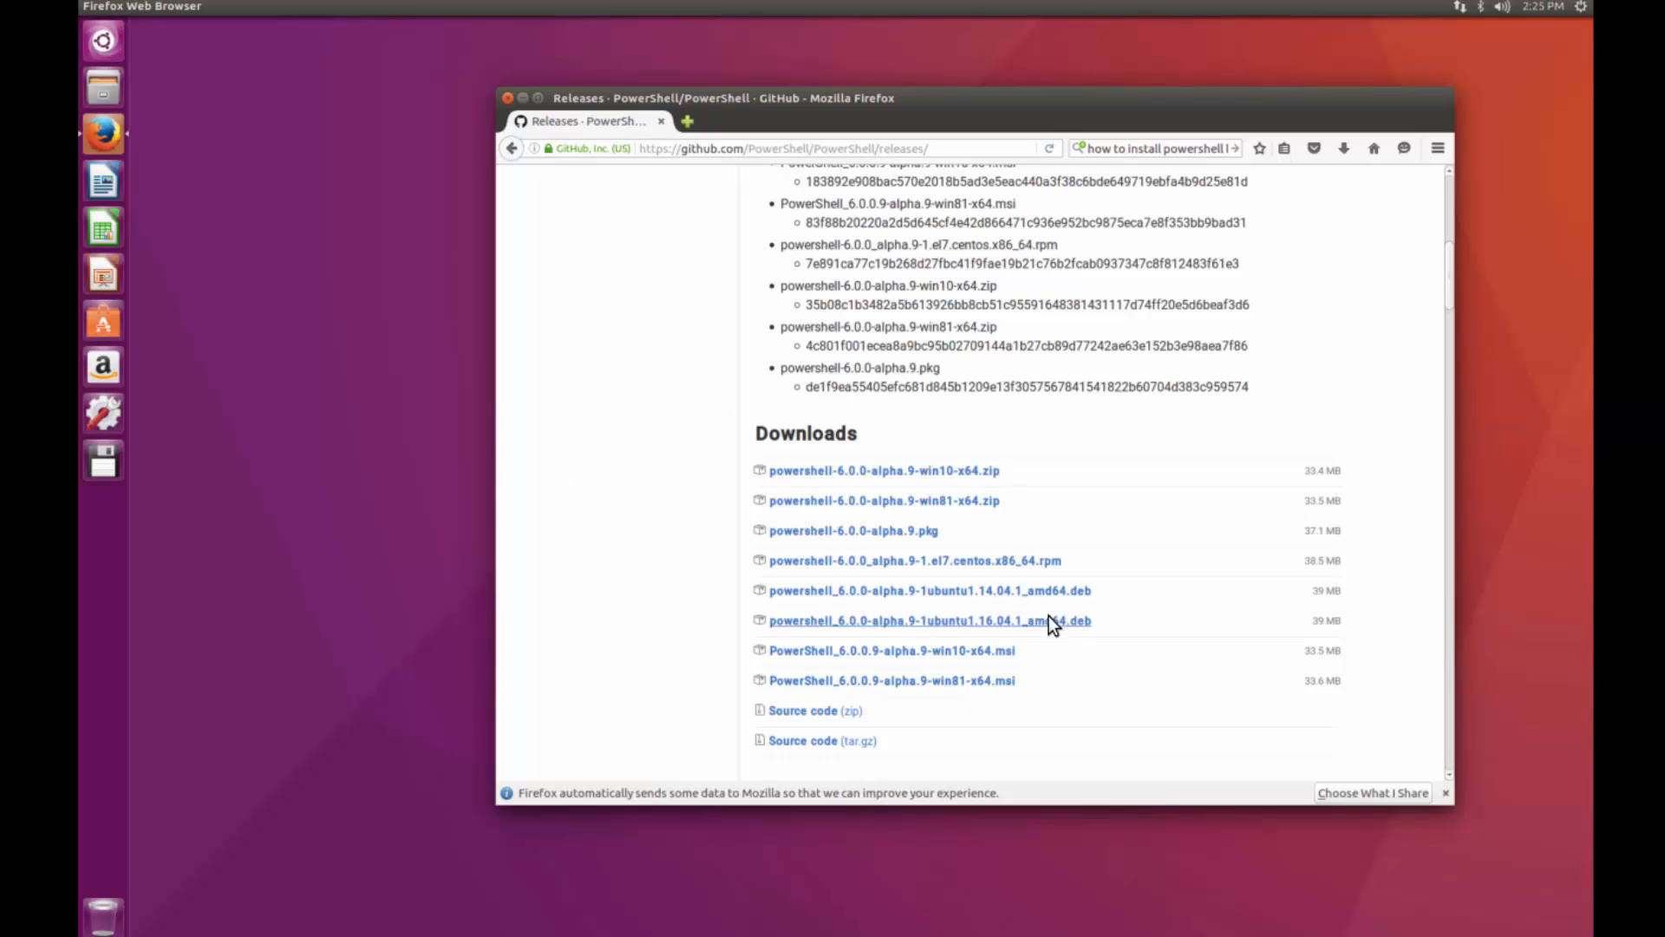
{"action": "mouse_move", "coordinate": [843, 642]}
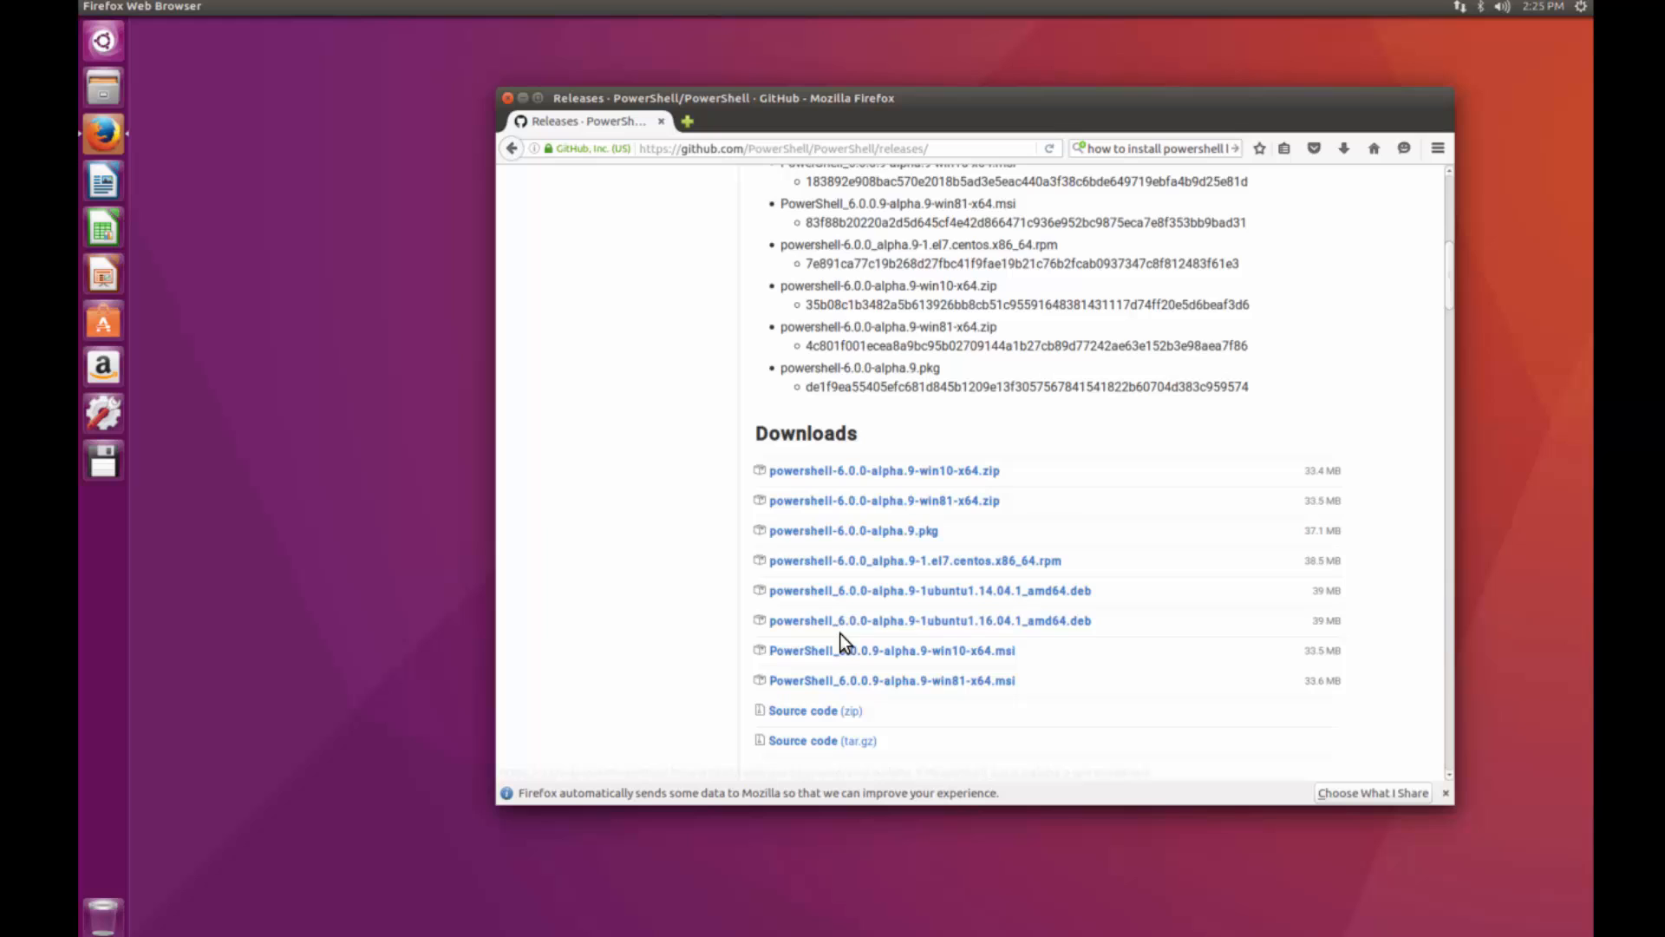
{"action": "mouse_move", "coordinate": [965, 649]}
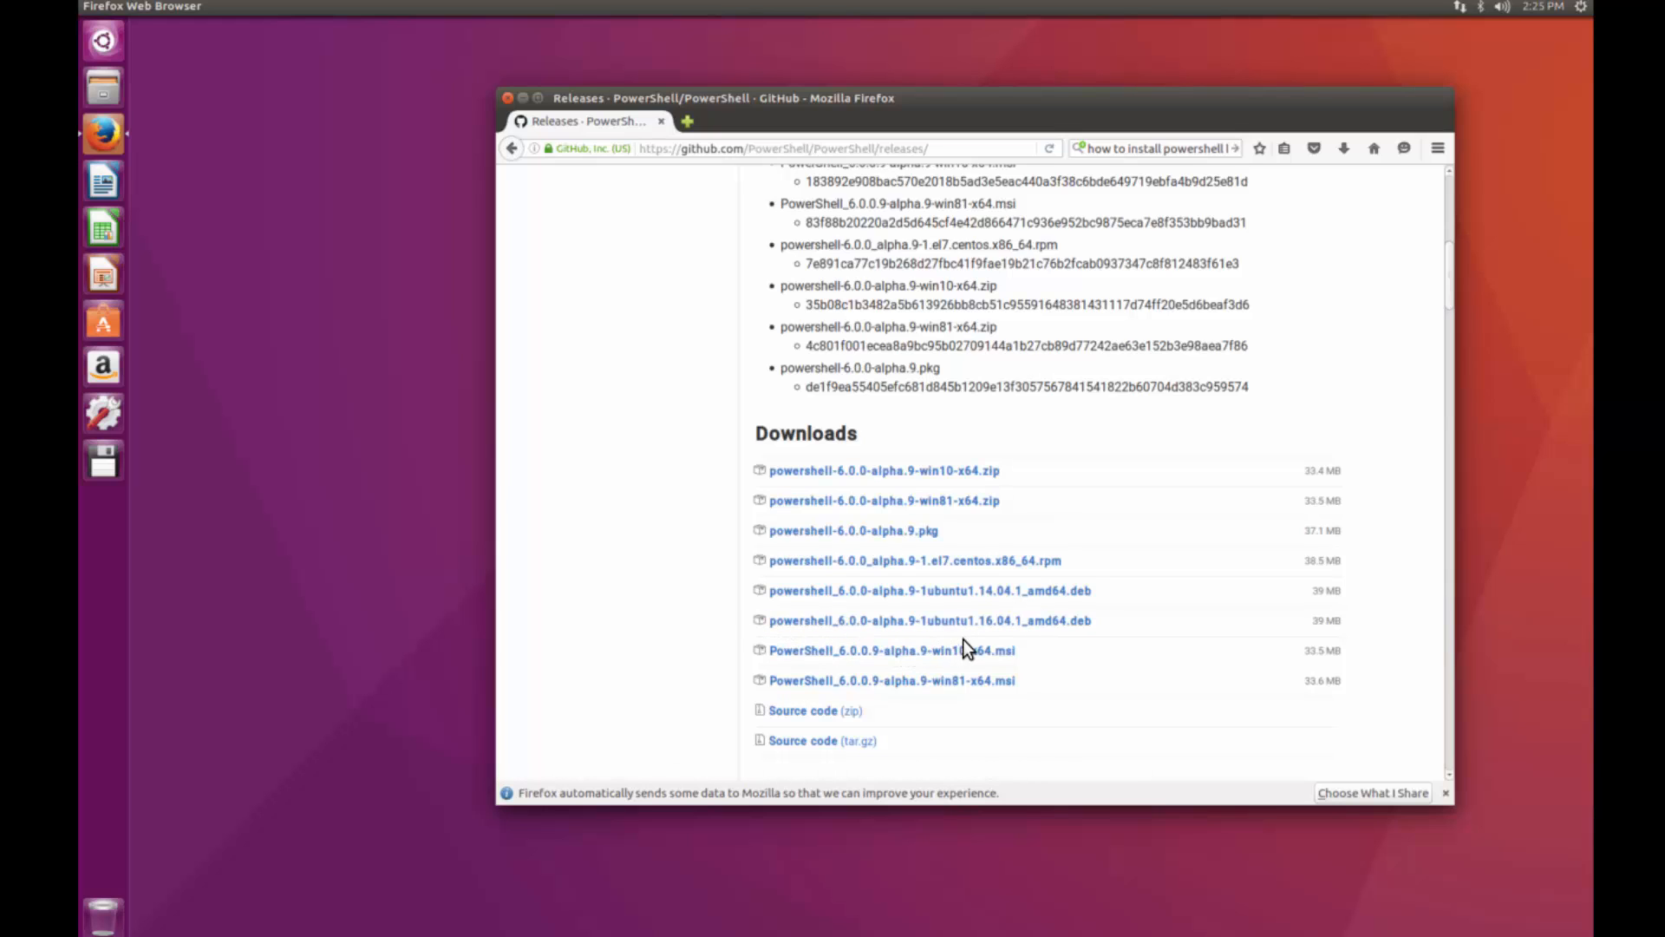
{"action": "mouse_move", "coordinate": [1034, 651]}
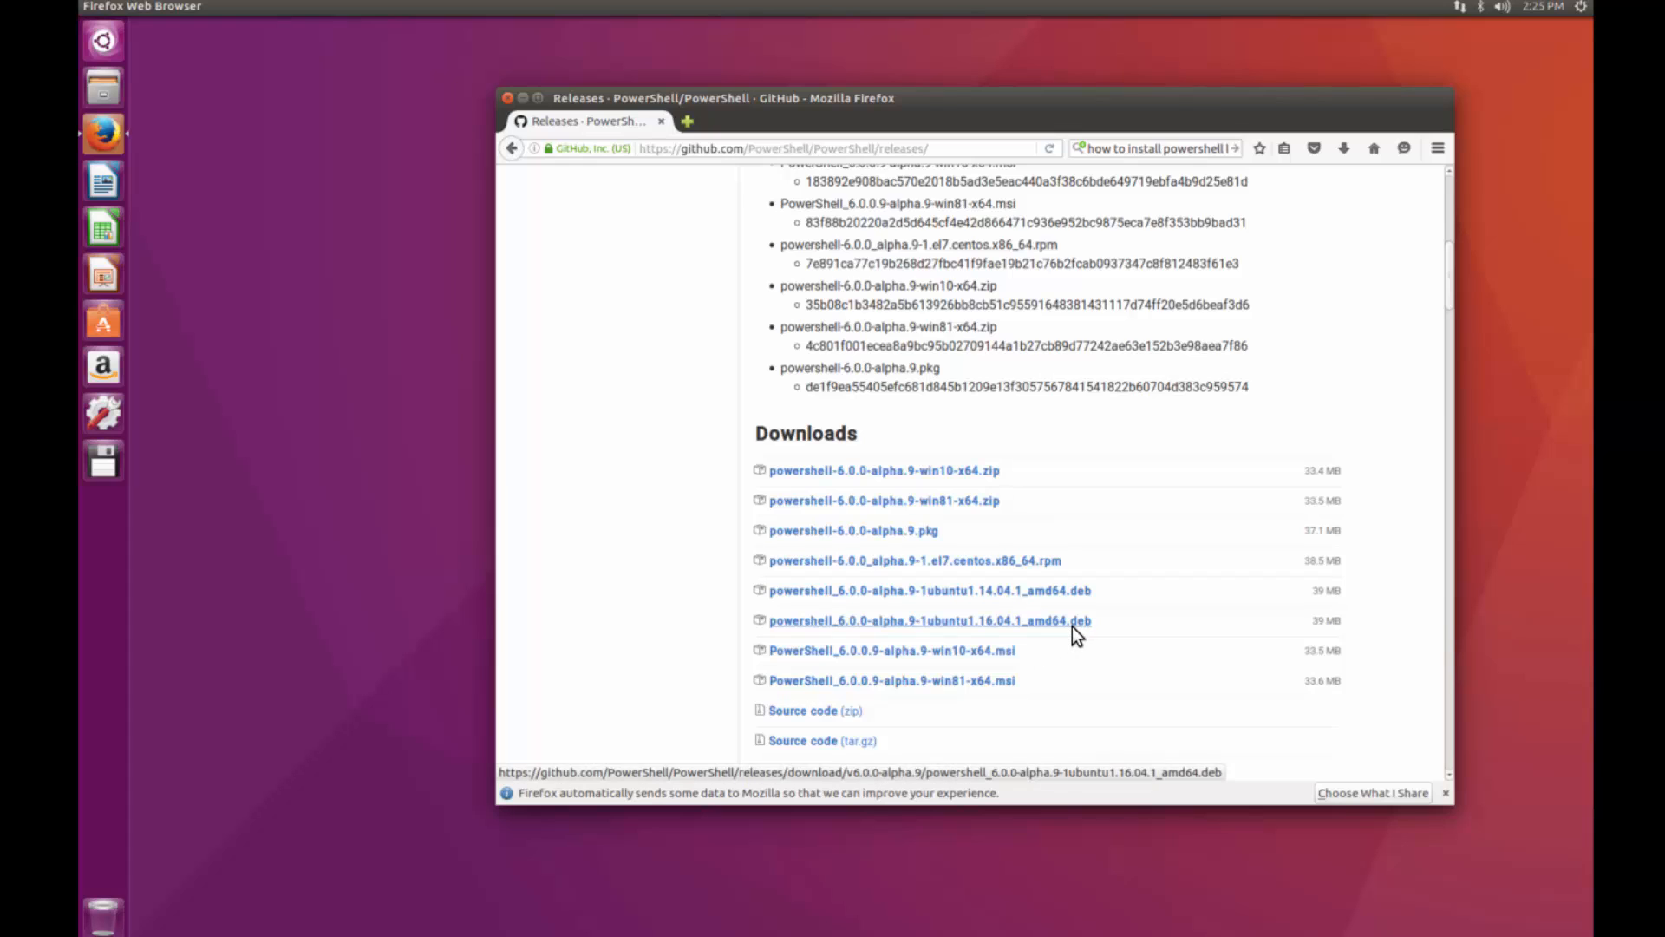
{"action": "mouse_move", "coordinate": [1030, 634]}
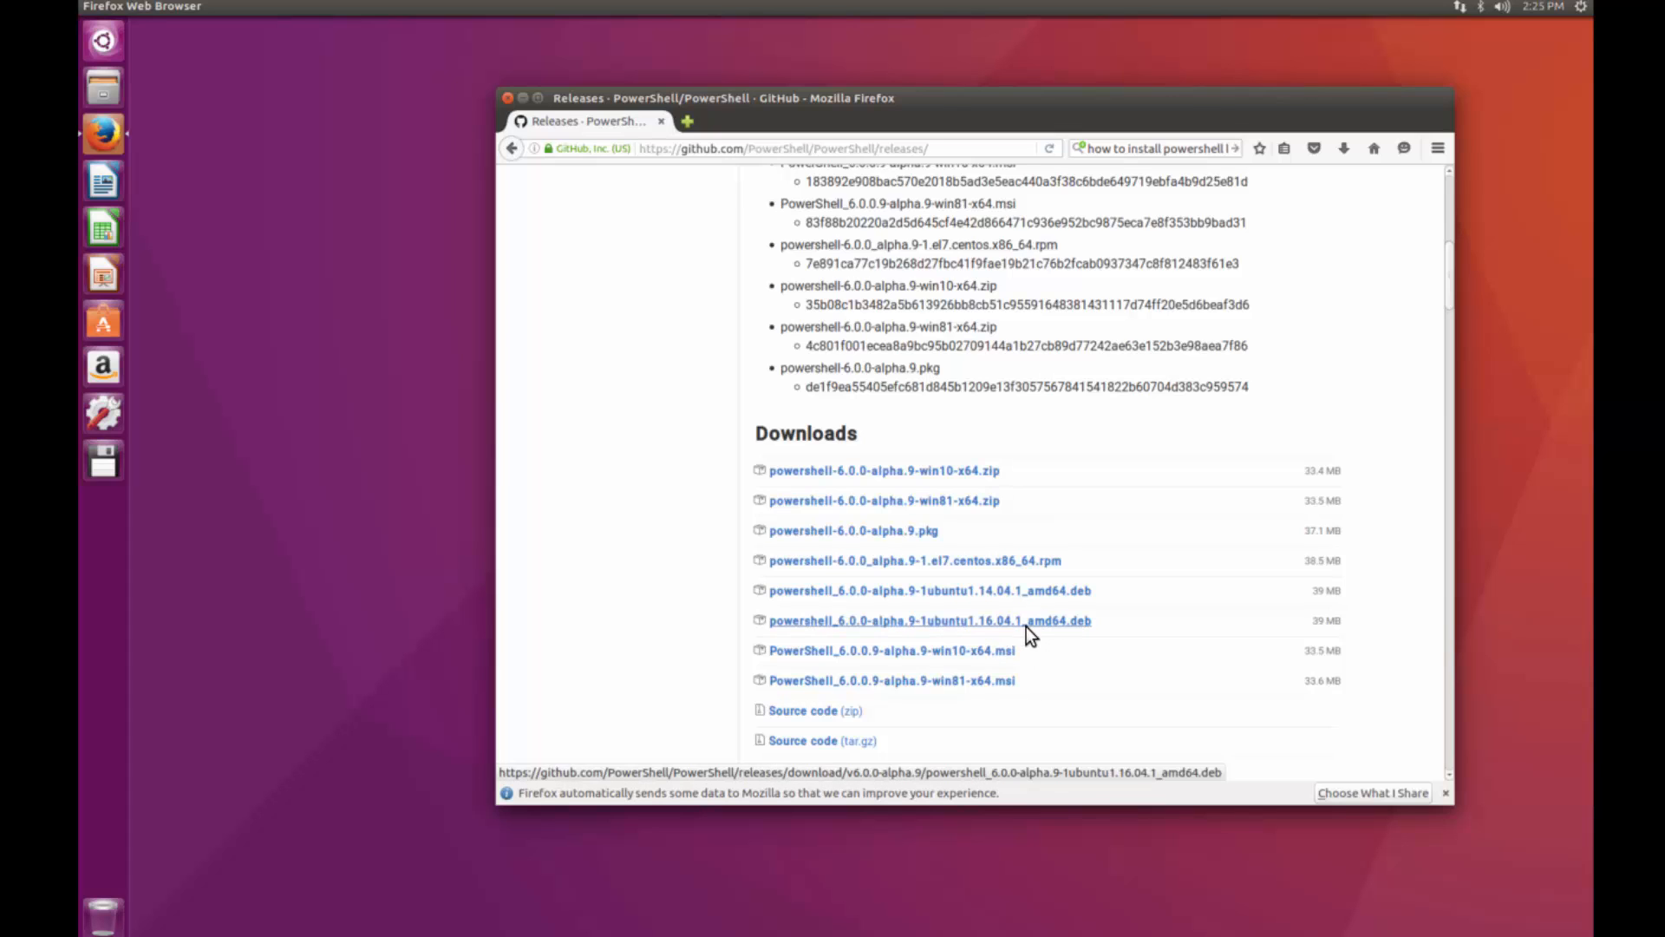
{"action": "mouse_move", "coordinate": [798, 650]}
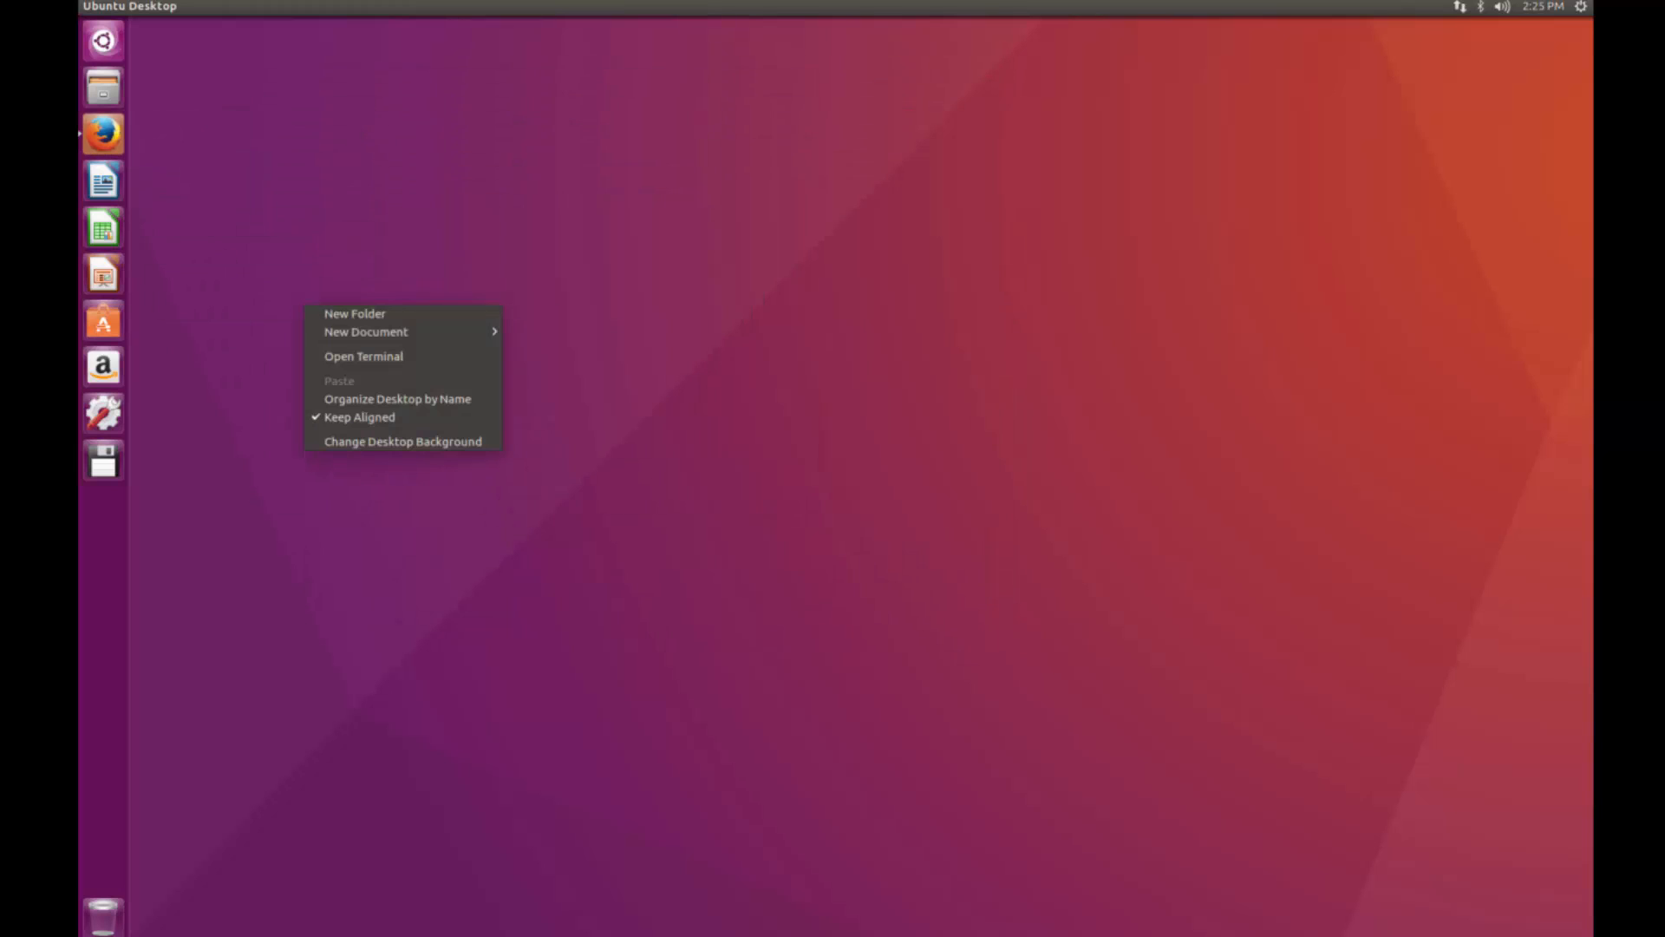
- Open a new terminal window from the desktop
{"action": "left_click", "coordinate": [363, 356]}
{"action": "type", "text": "sudo apt-get install libunwind8 libicu55"}
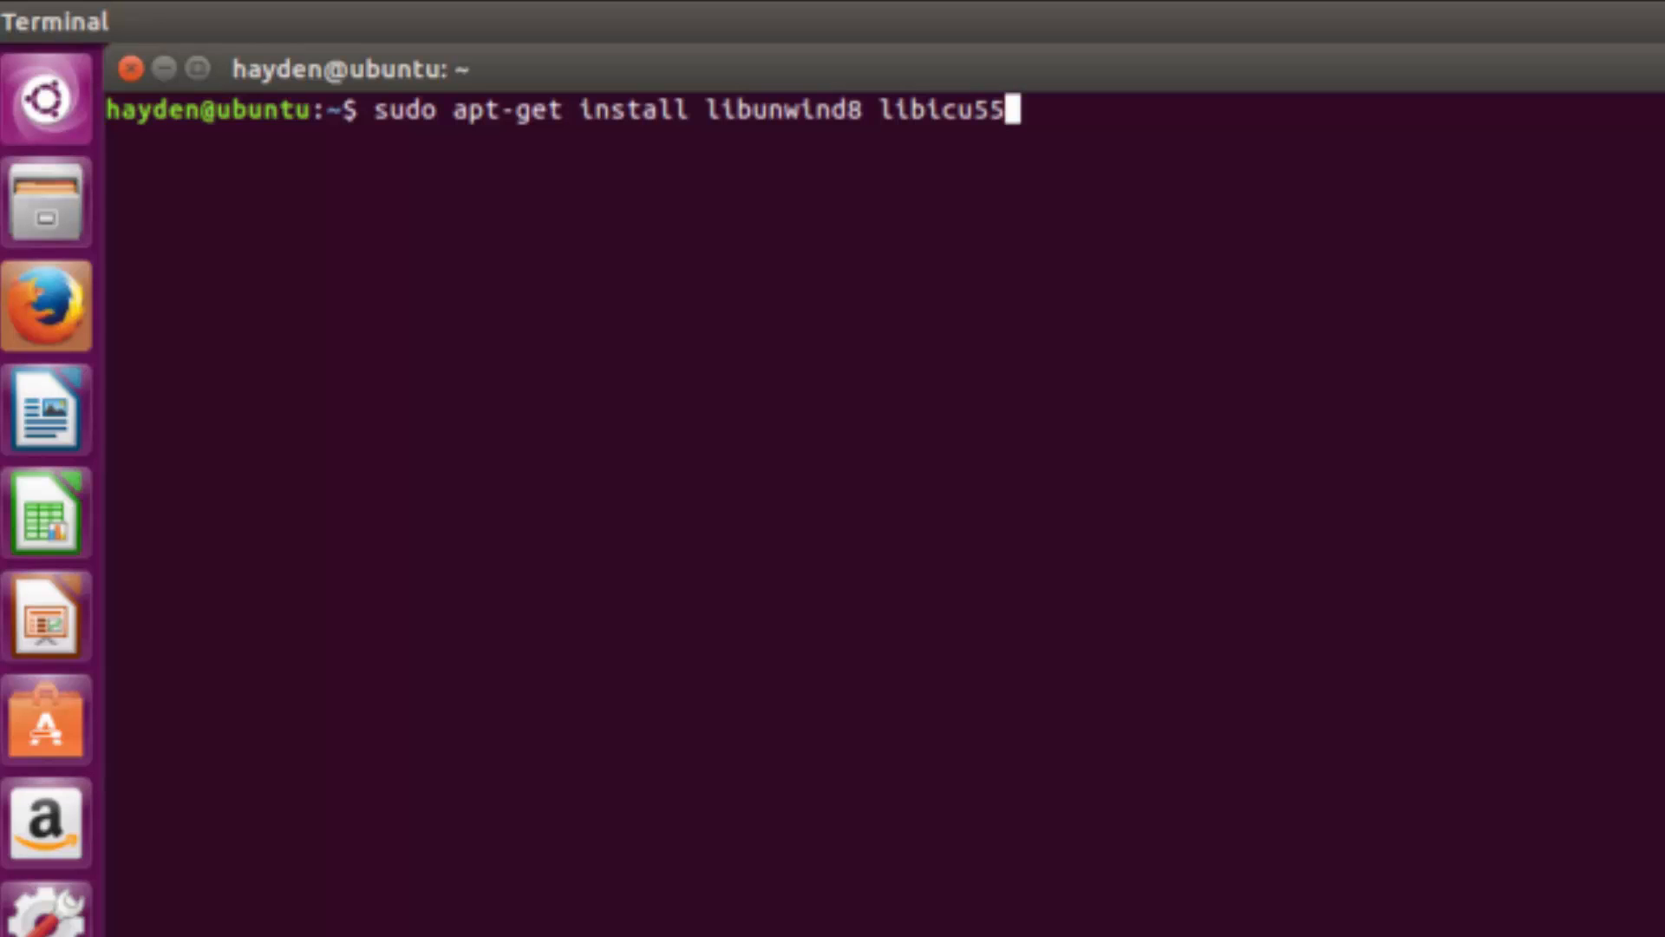
- Run sudo apt-get install libunwind8 libicu55 with the sudo password; both already at newest versions
{"action": "key", "text": "Return"}
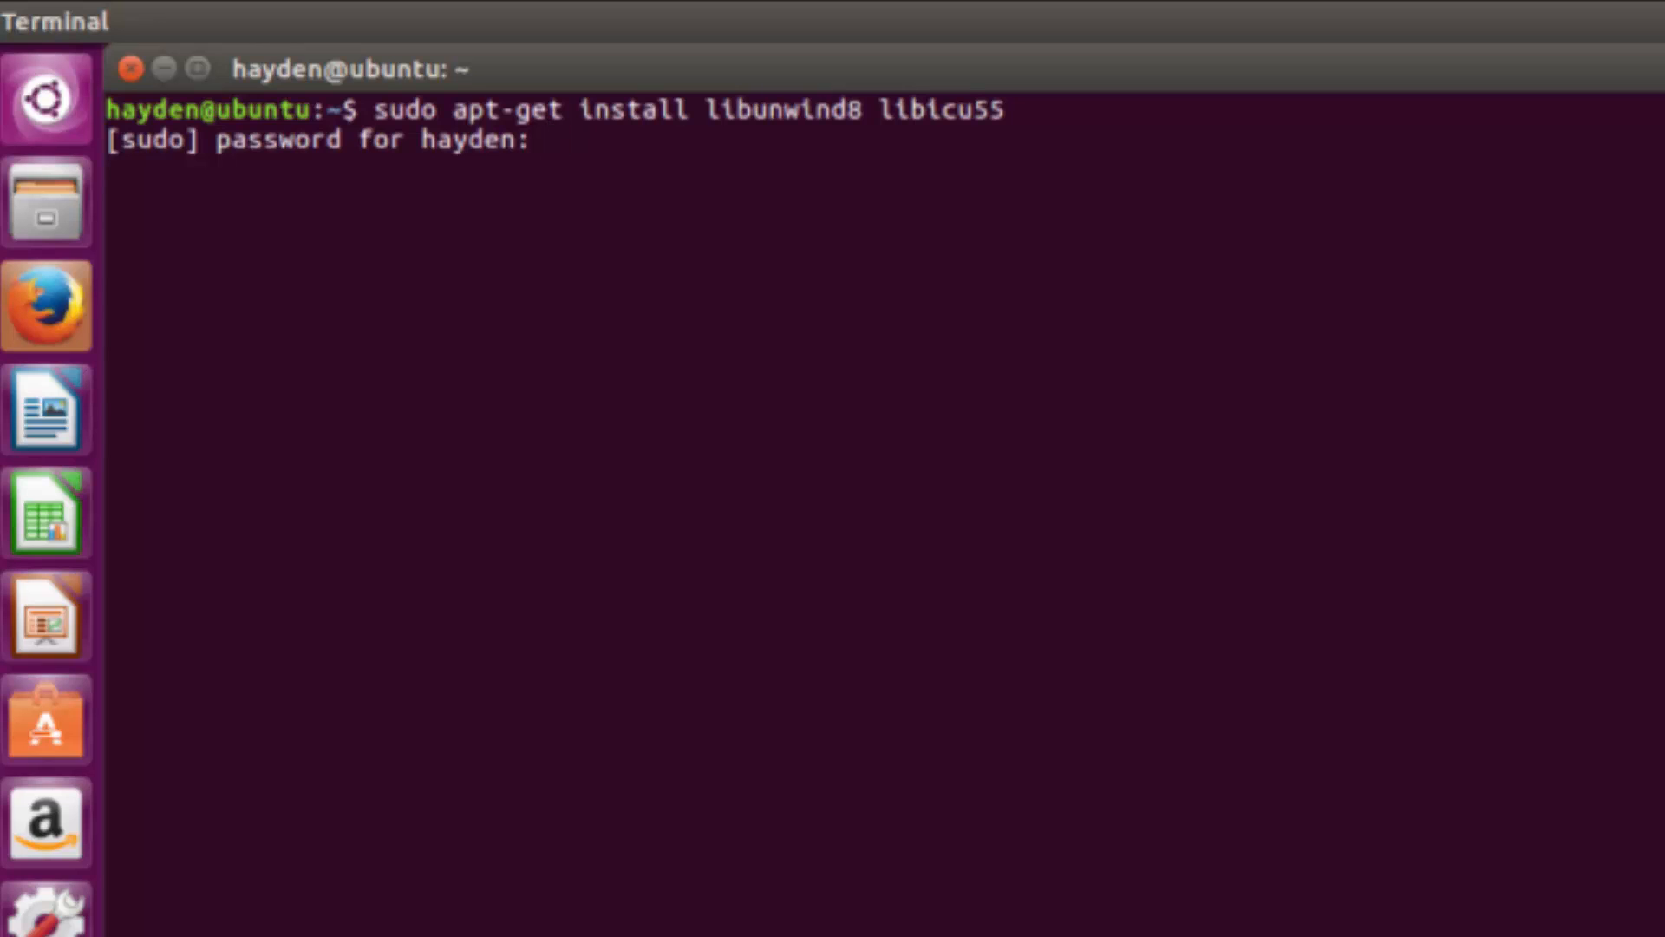
{"action": "key", "text": "Return"}
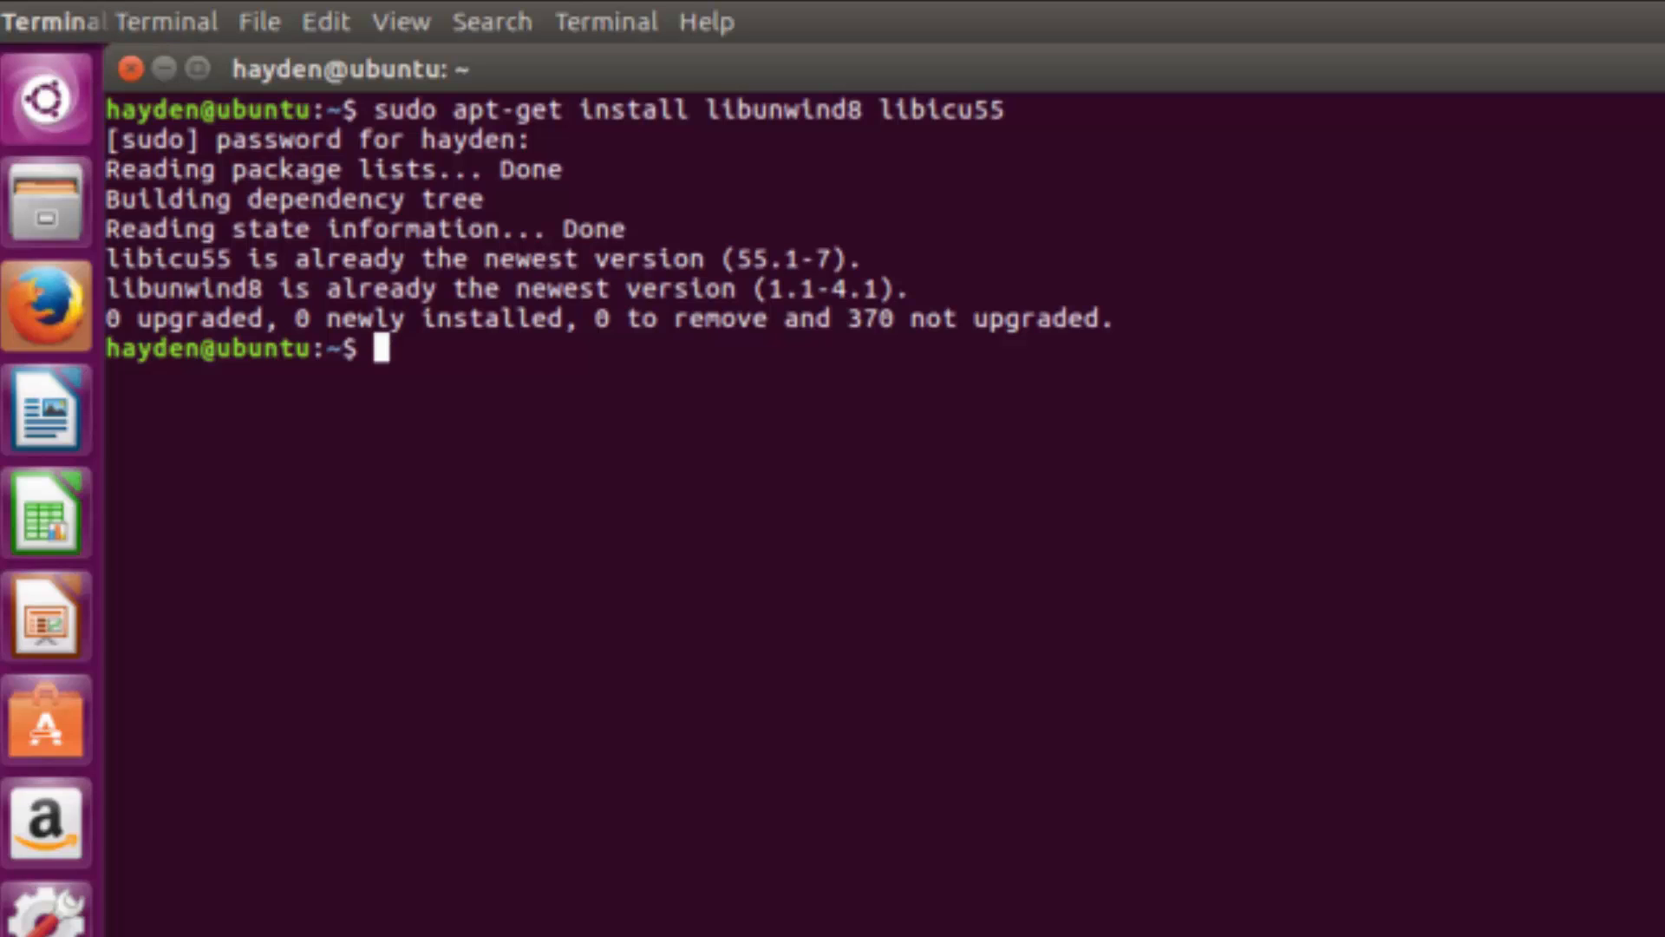
{"action": "type", "text": "sudo dpkg -i ~/Downloads/powershell_6.0.0-alpha.9-1ubuntu1.16.04.1_amd64.deb"}
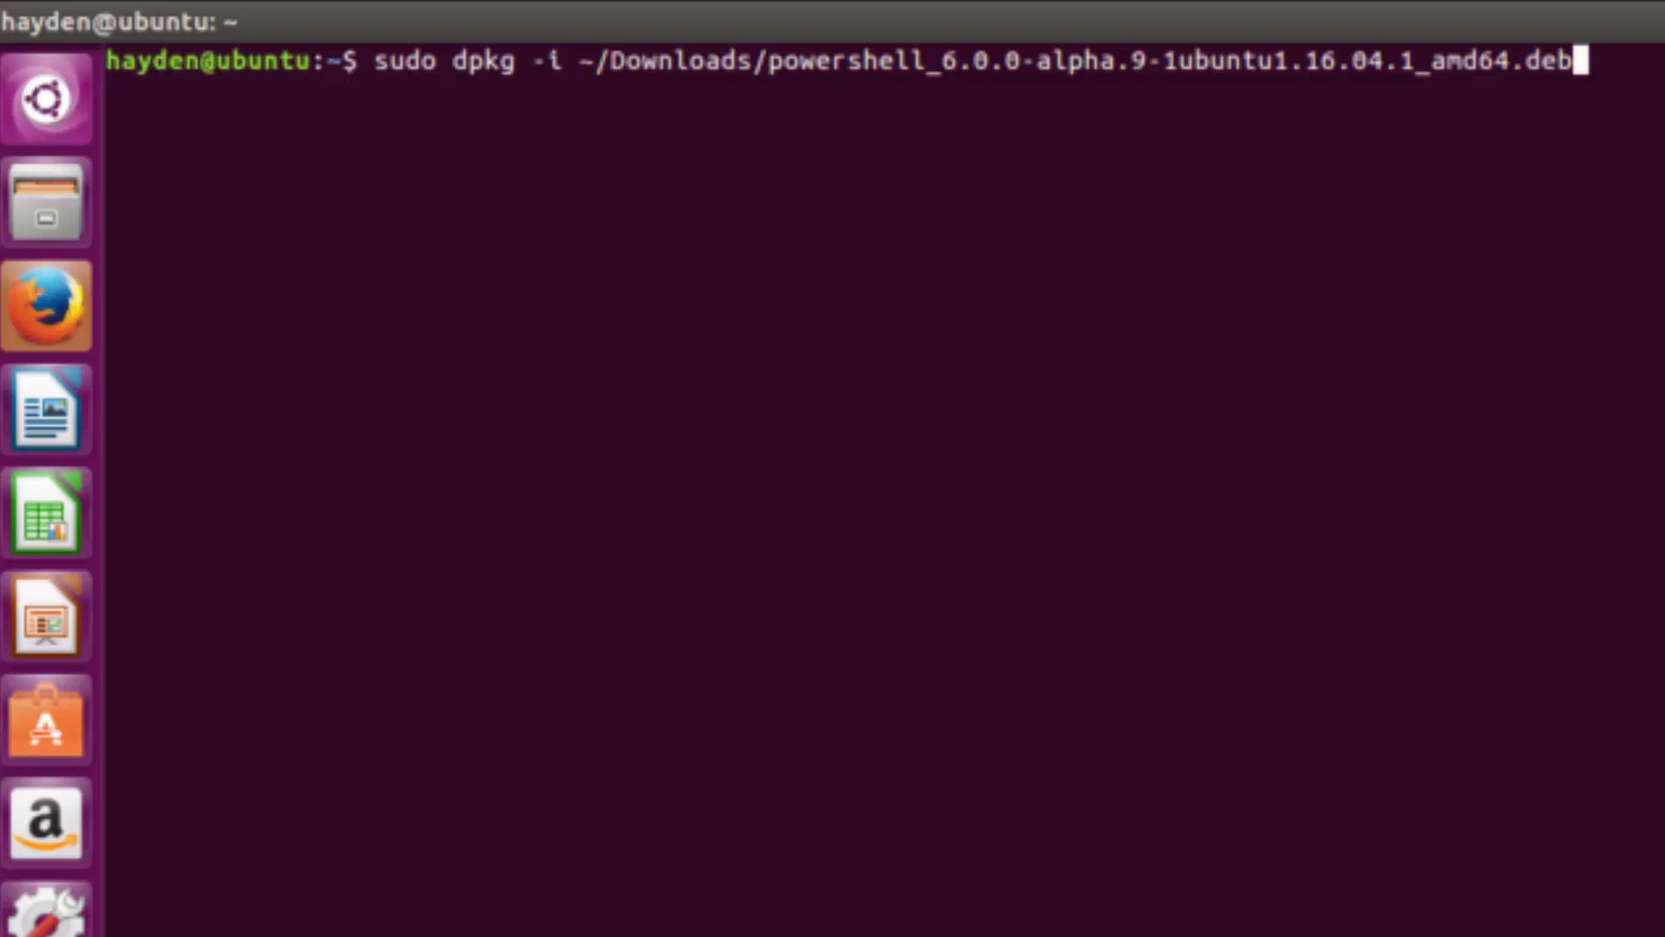
- Run sudo dpkg -i on powershell_6.0.0-alpha.9-1ubuntu1.16.04.1_amd64.deb from Downloads
{"action": "key", "text": "Return"}
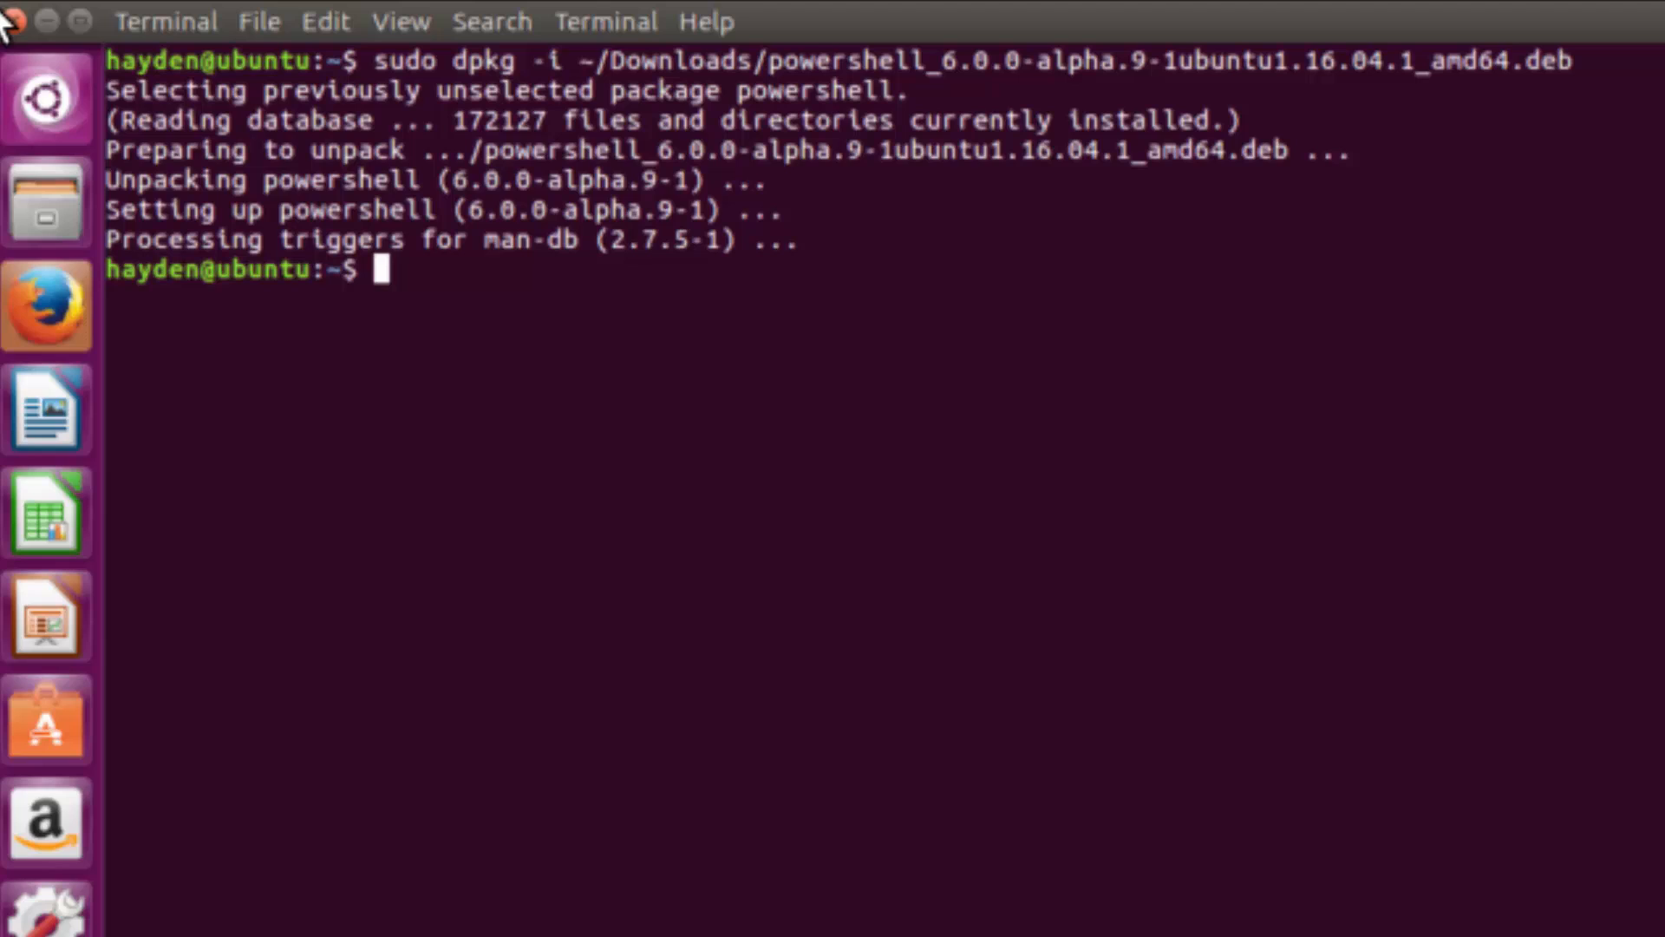
- Launch powershell and run $PSVersionTable, reporting PSVersion 6.0.0-alpha, Core edition
{"action": "type", "text": "pow"}
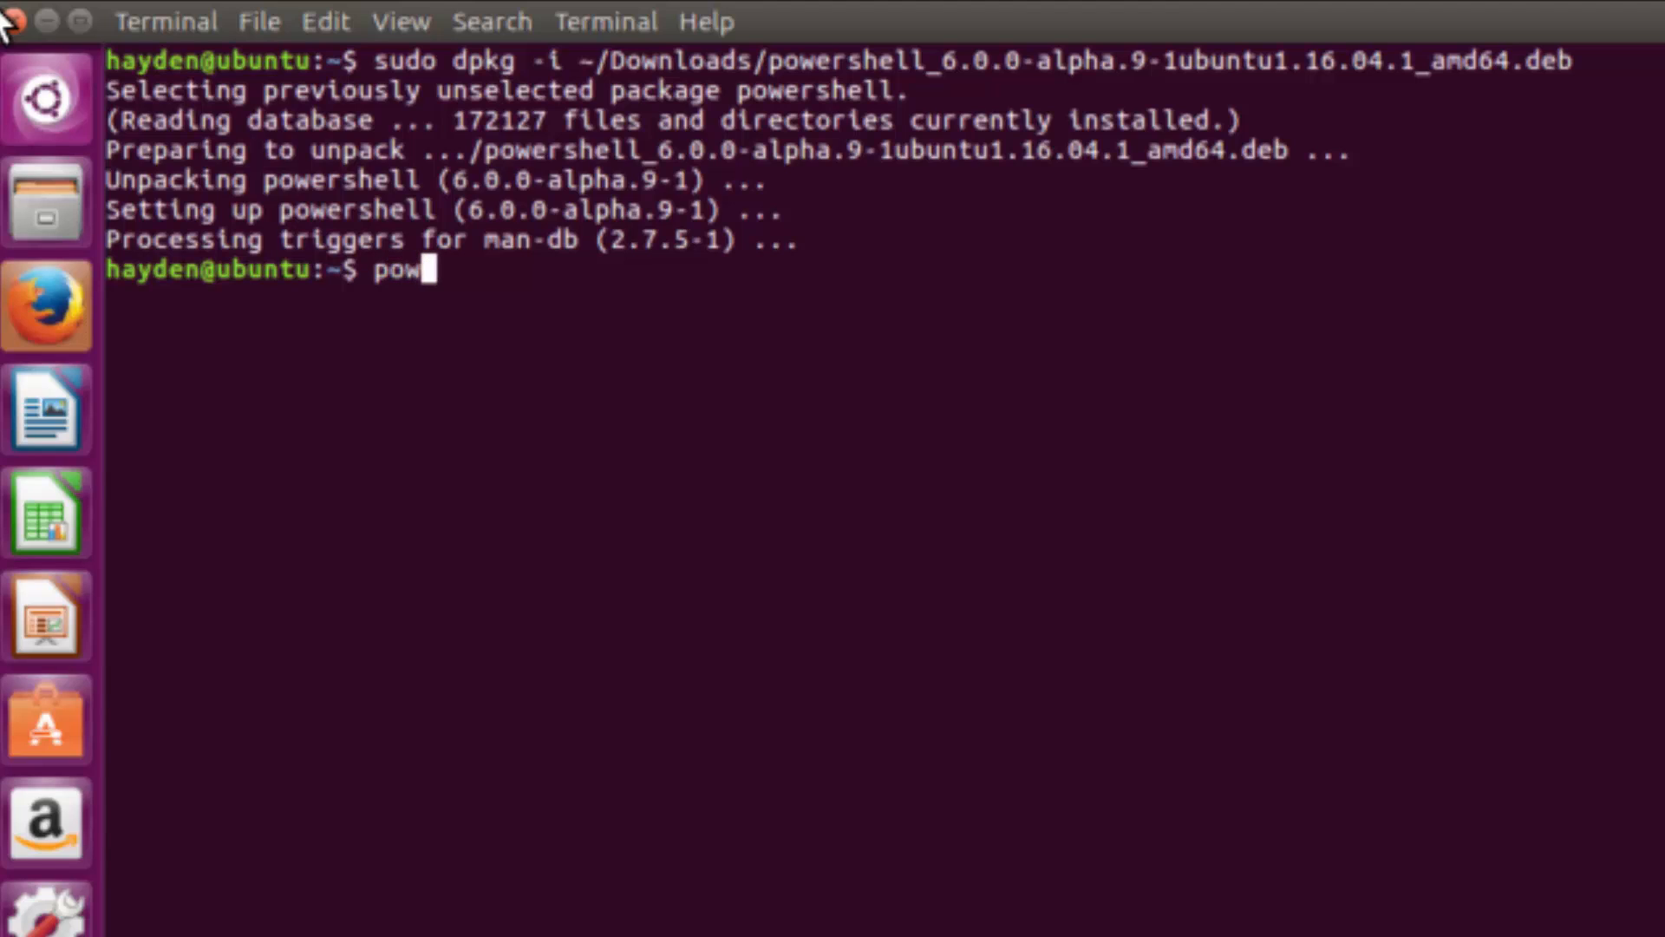
{"action": "type", "text": "ershell"}
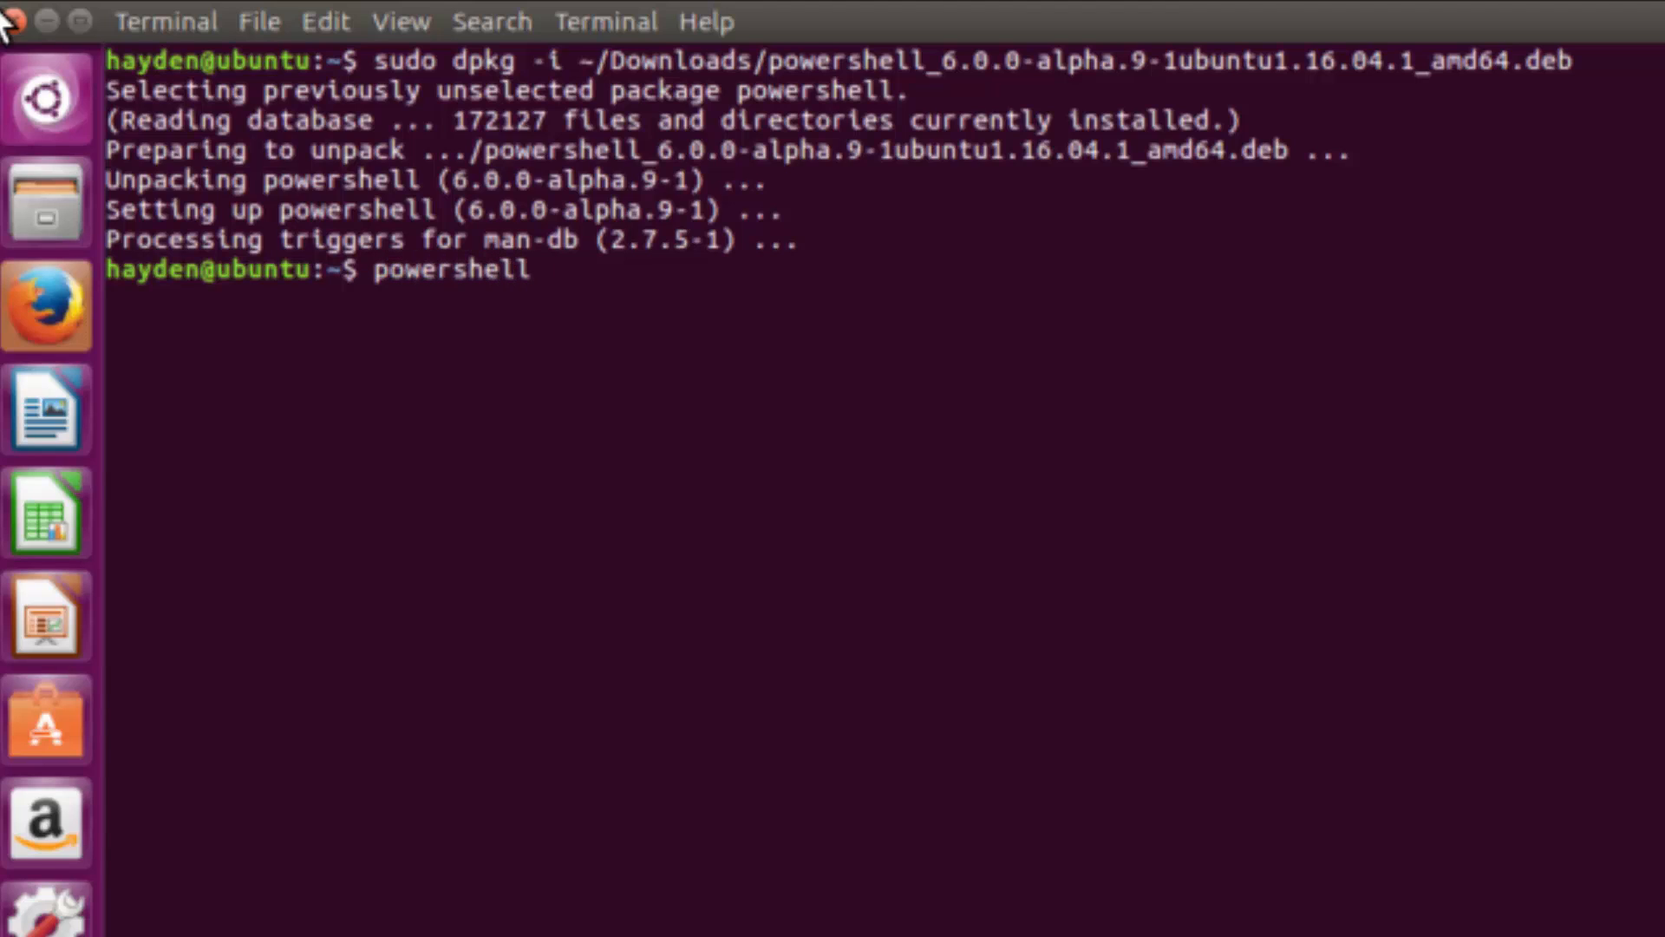
{"action": "key", "text": "Return"}
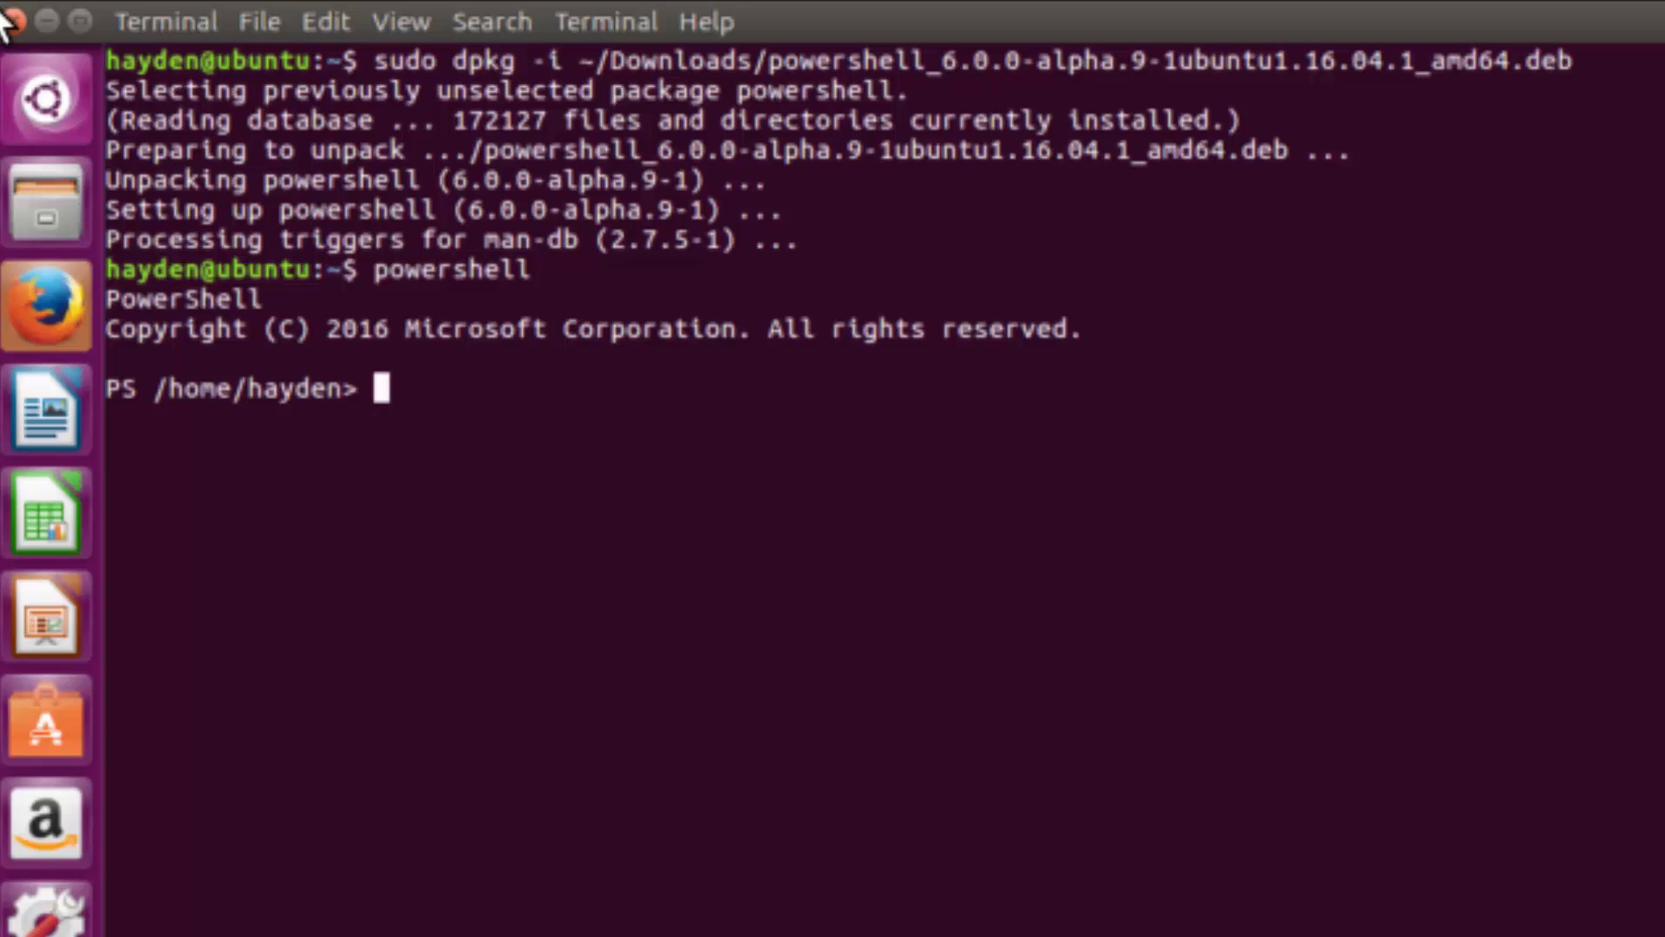
{"action": "type", "text": "$"}
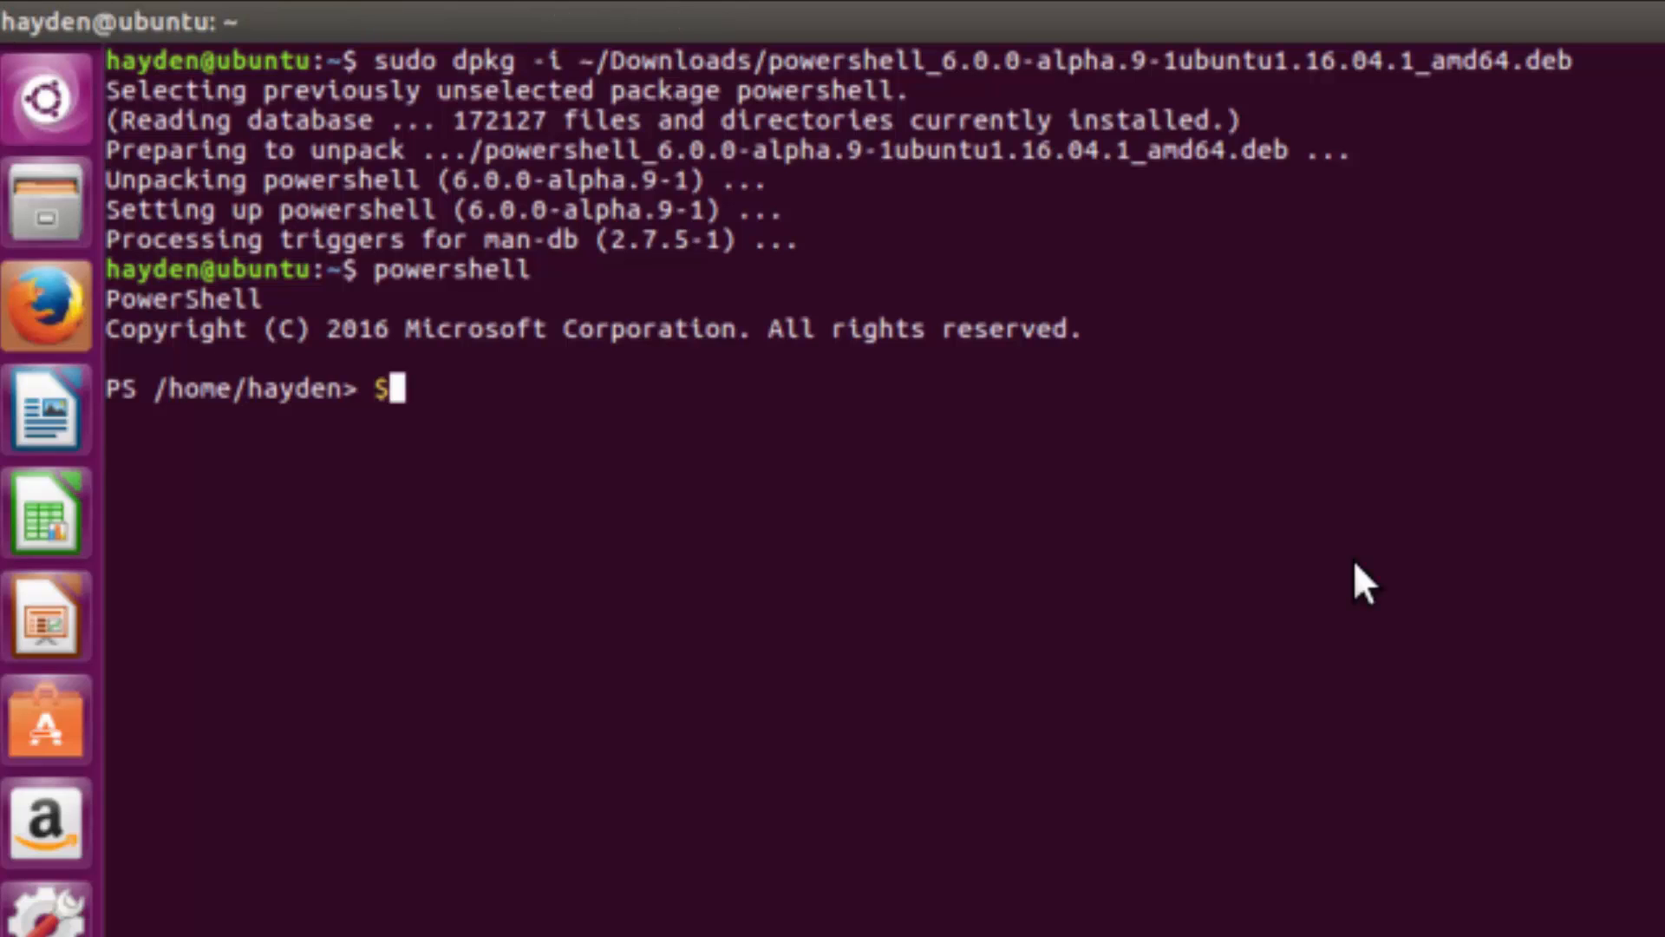
{"action": "type", "text": "PSVersionTable"}
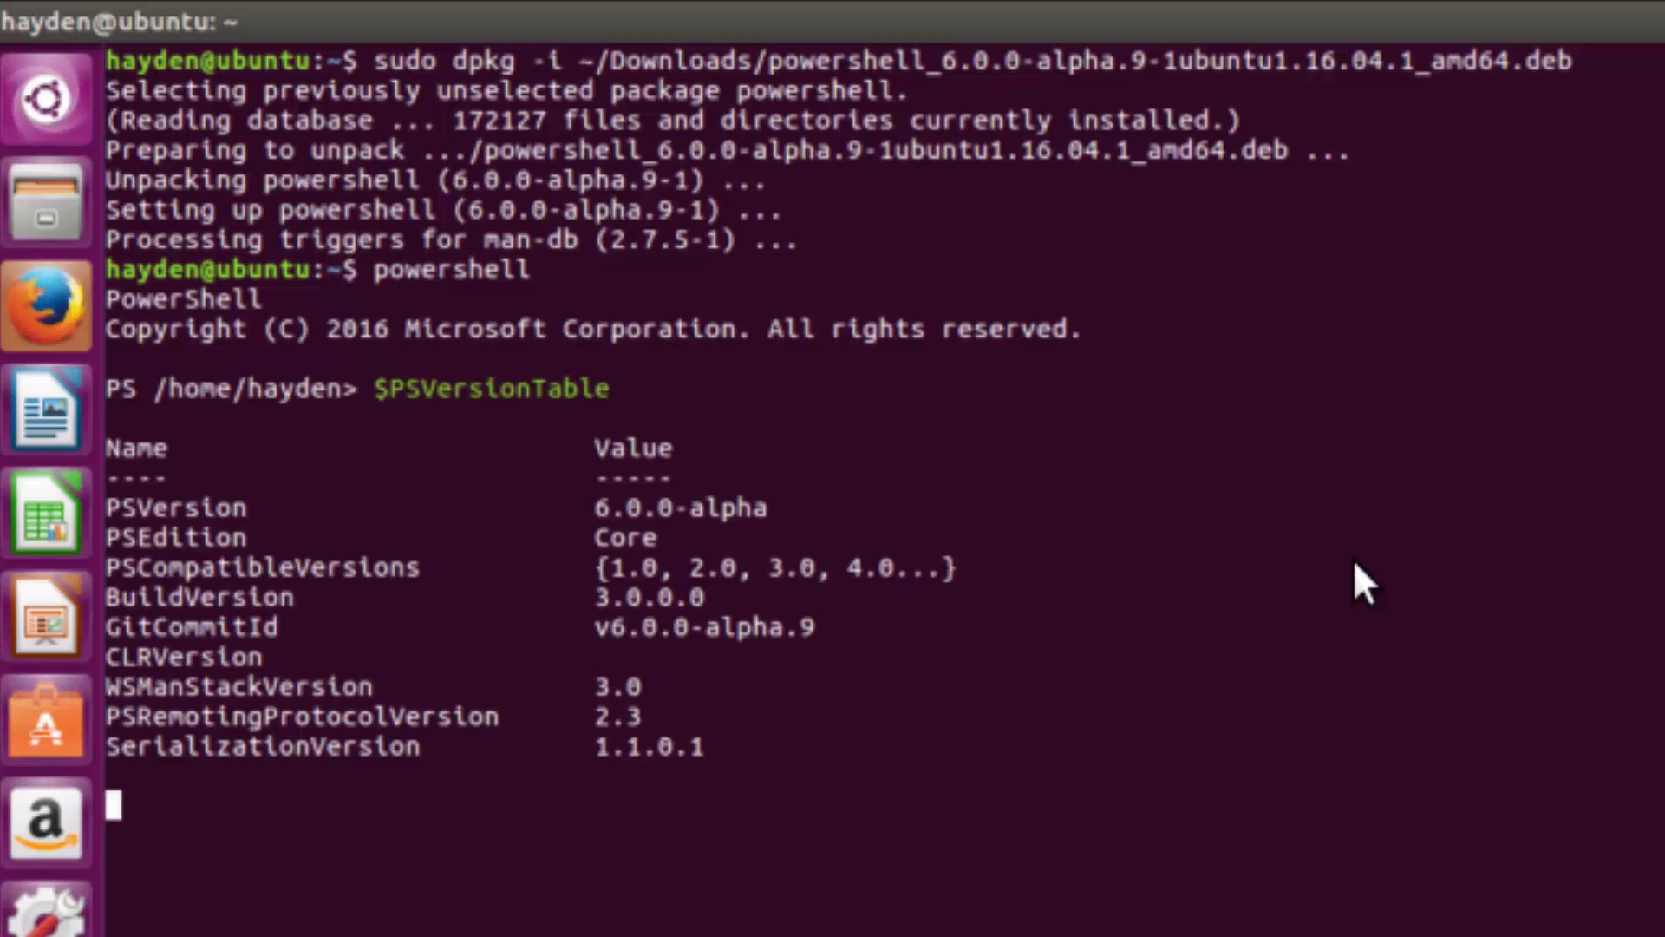
{"action": "key", "text": "Return"}
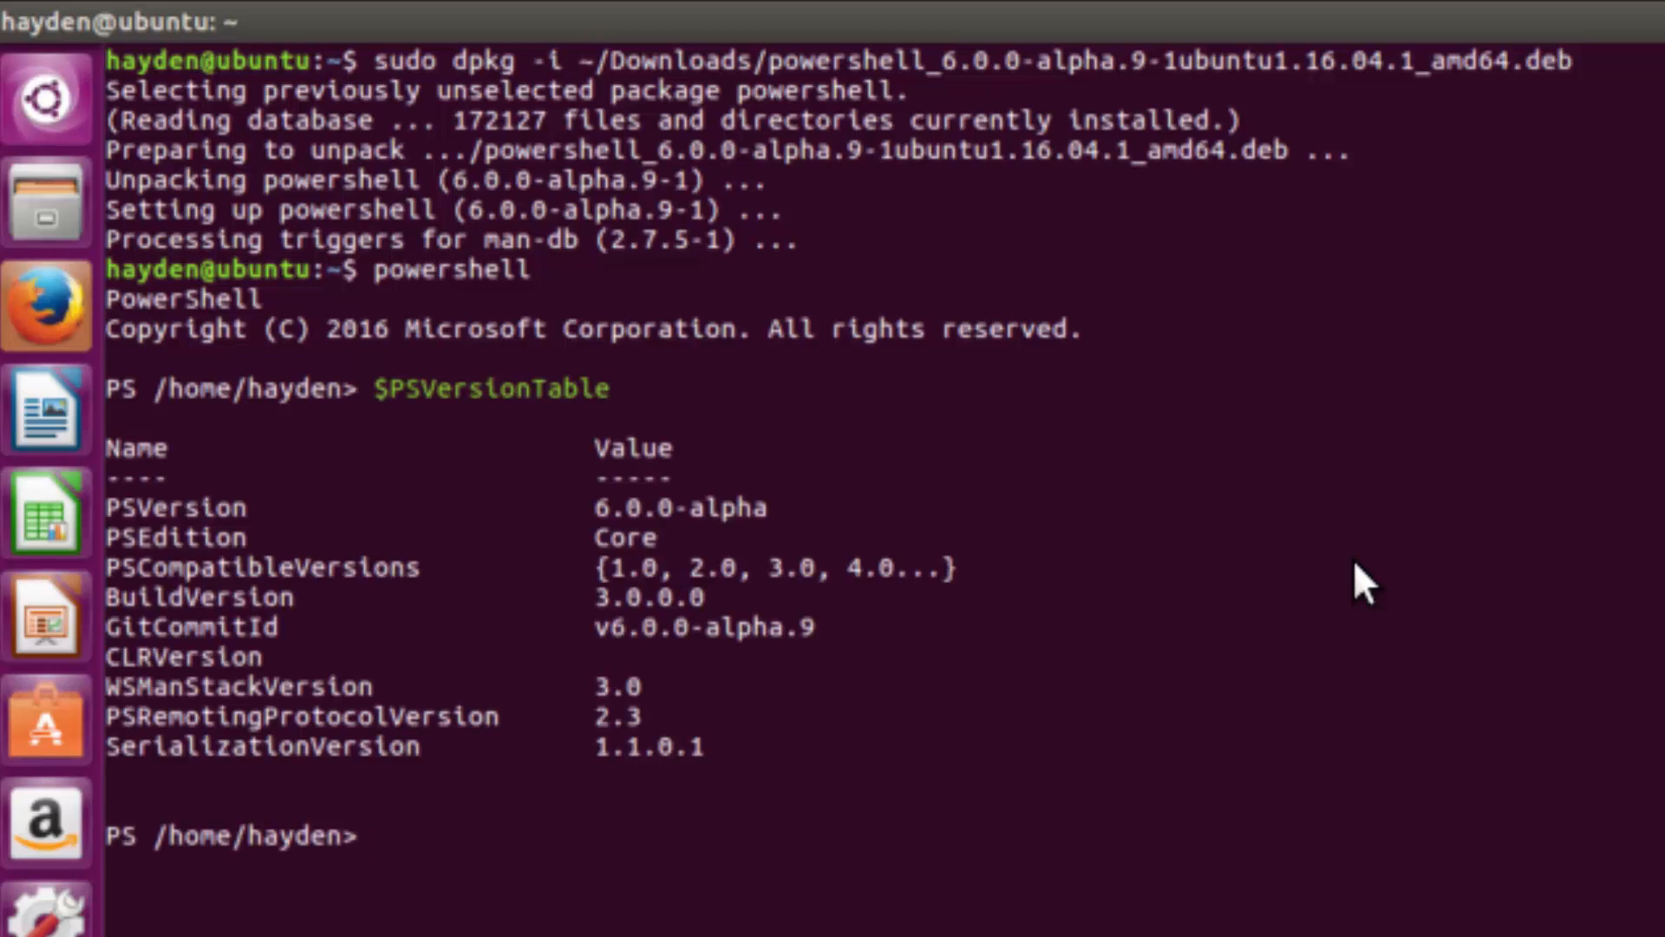